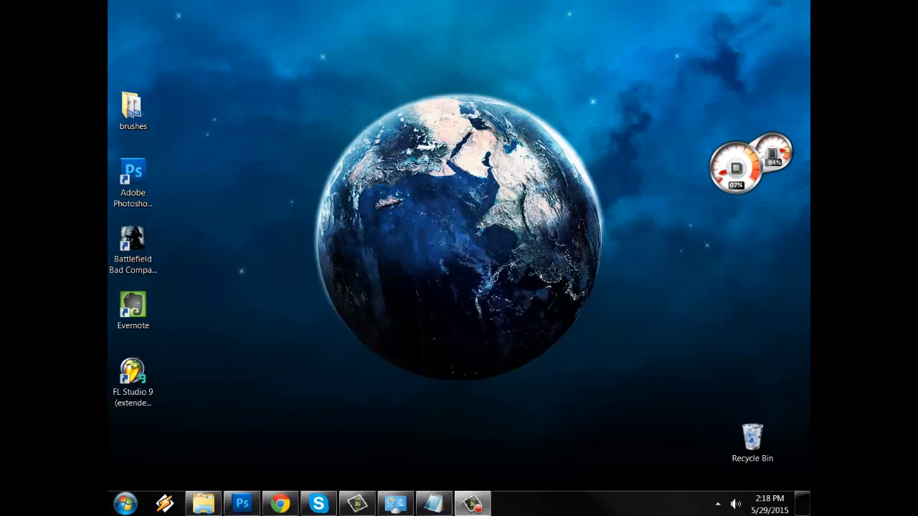
mouse_move(361, 304)
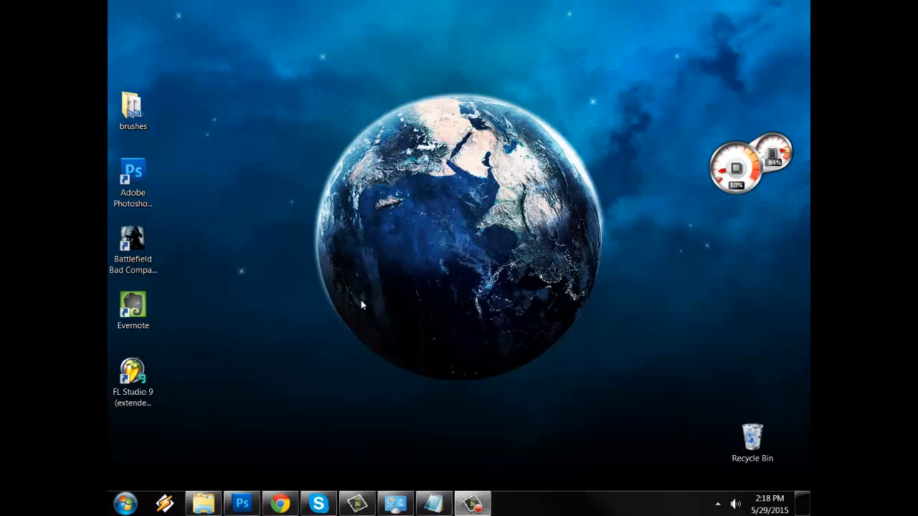
mouse_move(356, 300)
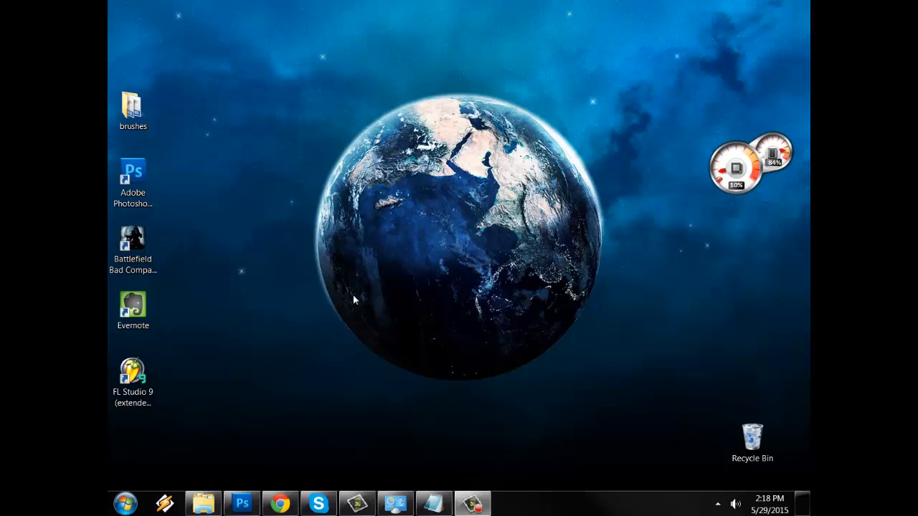
mouse_move(359, 290)
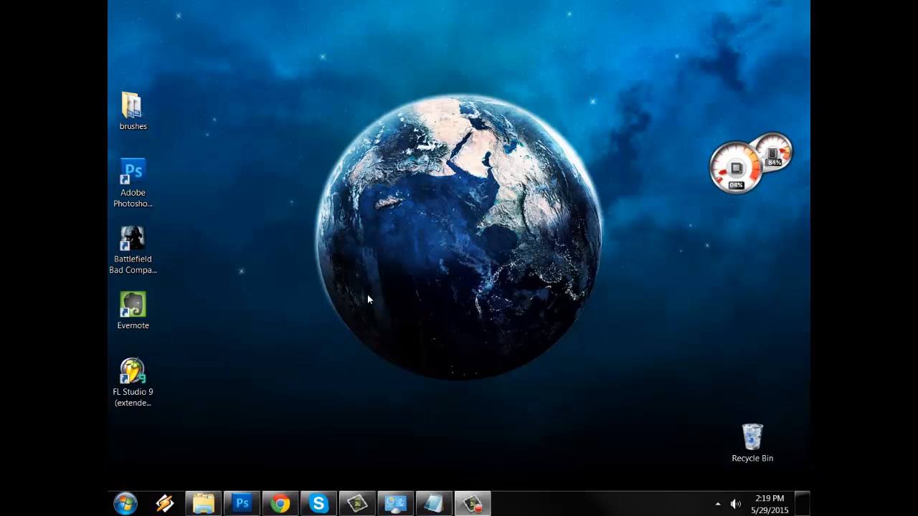
mouse_move(361, 318)
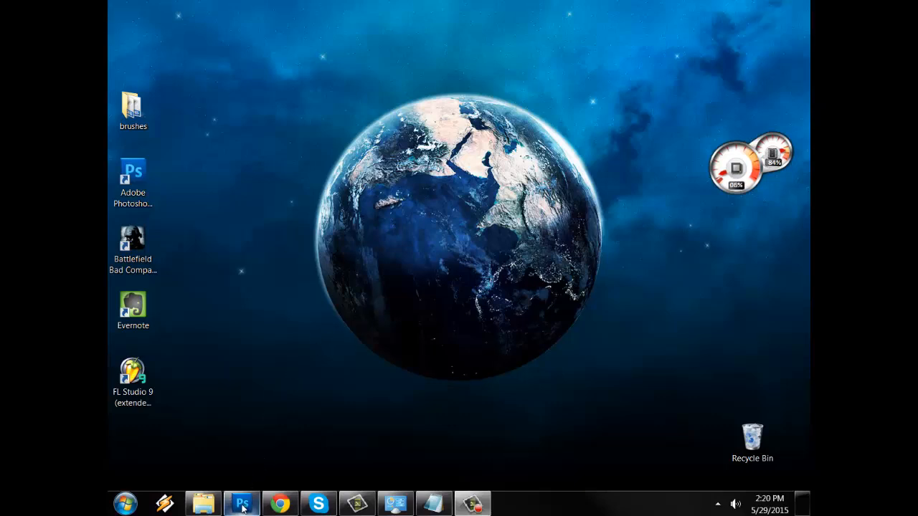
- Close Photoshop from the taskbar, answering No to the save-changes prompt
right_click(241, 502)
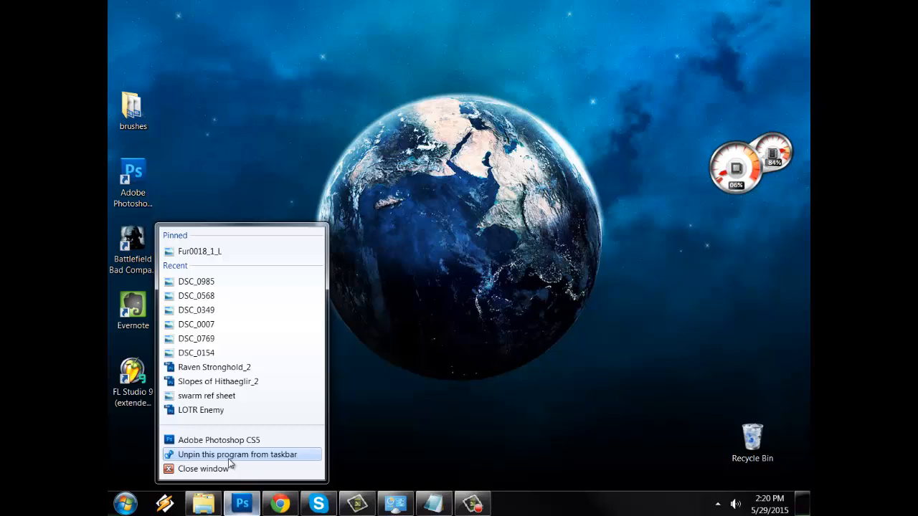
left_click(204, 467)
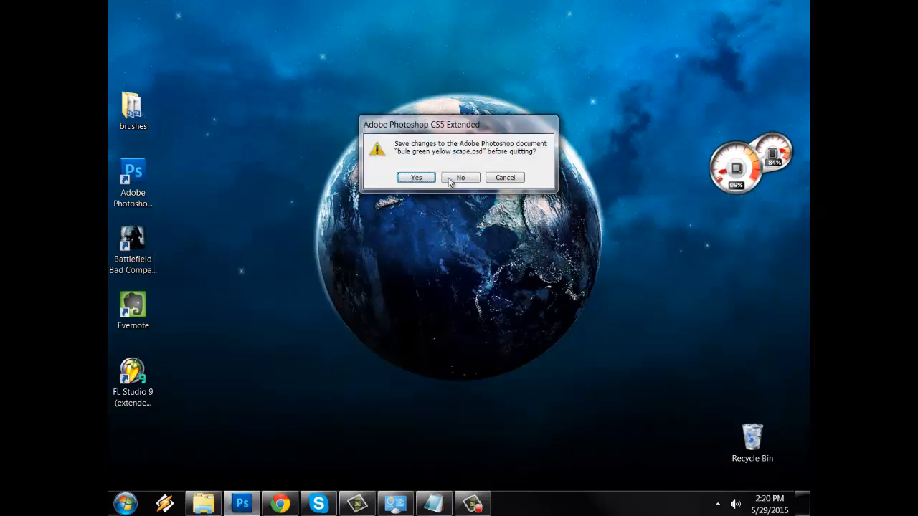
left_click(458, 178)
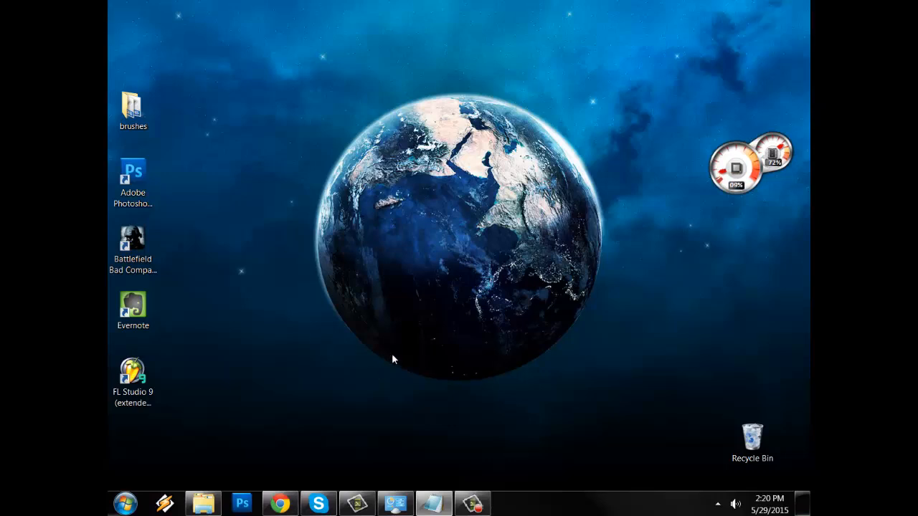
mouse_move(410, 341)
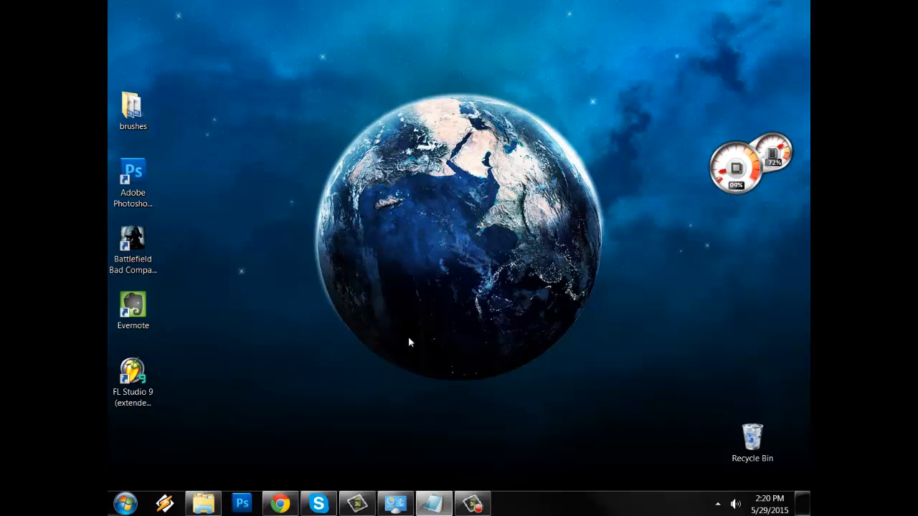
mouse_move(123, 503)
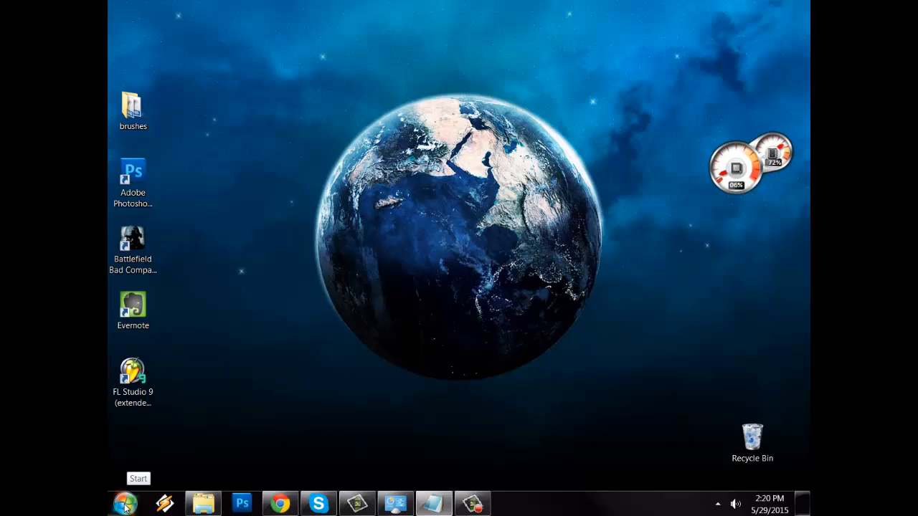
- Search 'ser' from the Start menu to launch the Services console
left_click(123, 502)
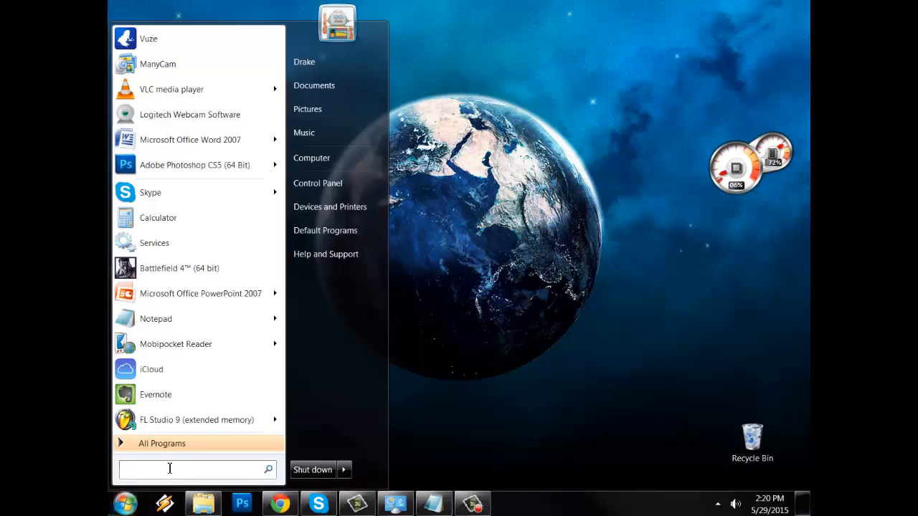
type("ser")
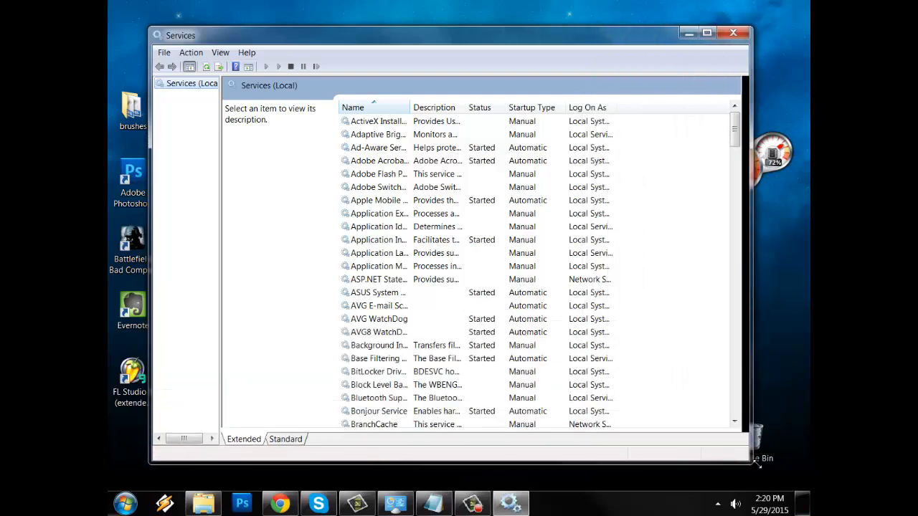
- Select Wacom Professional Touch Service in the services list
left_click(378, 265)
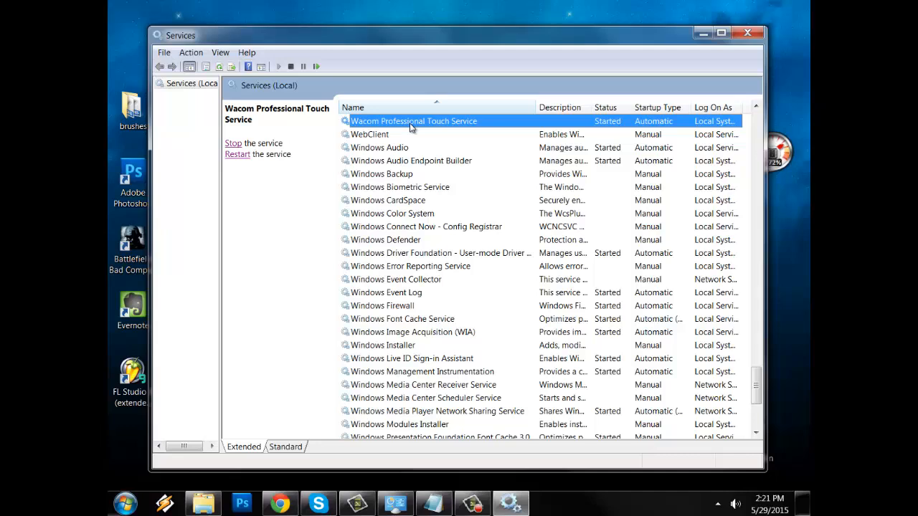
mouse_move(293, 129)
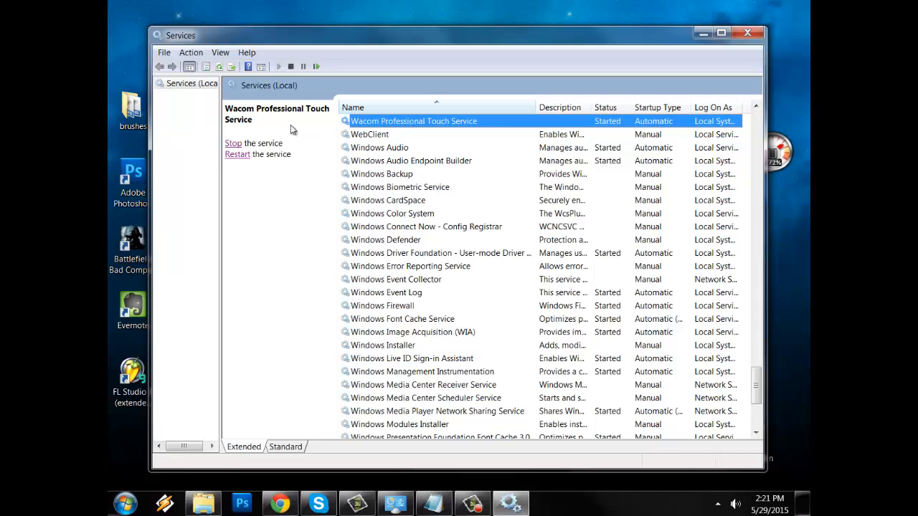
mouse_move(238, 155)
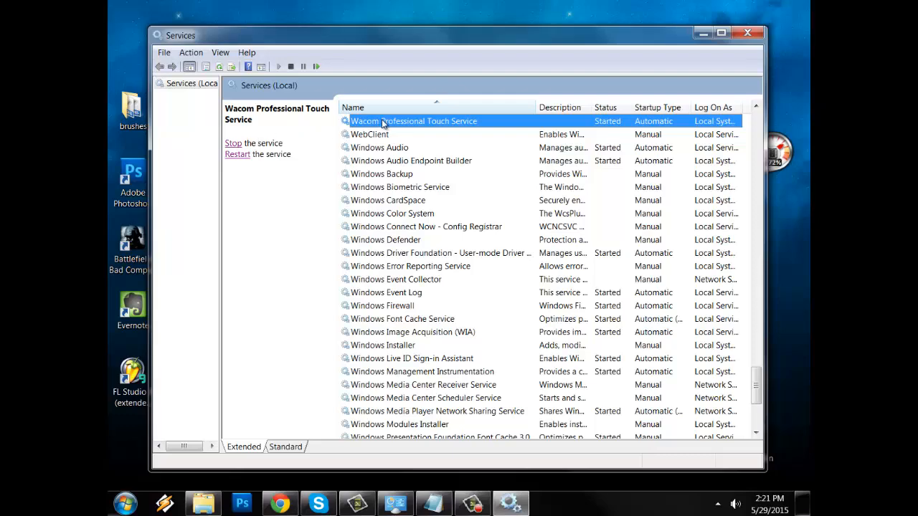
- Review the service's properties, then stop and start Wacom Professional Touch Service
double_click(413, 120)
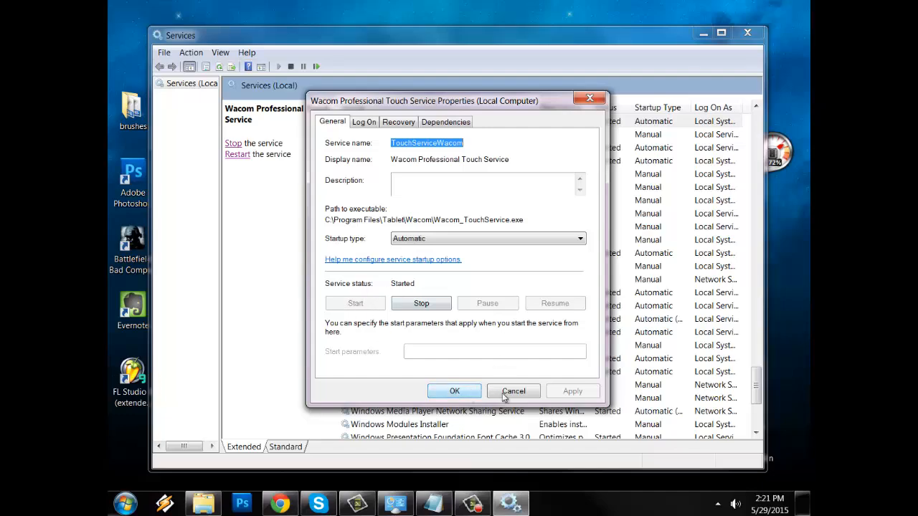
left_click(514, 390)
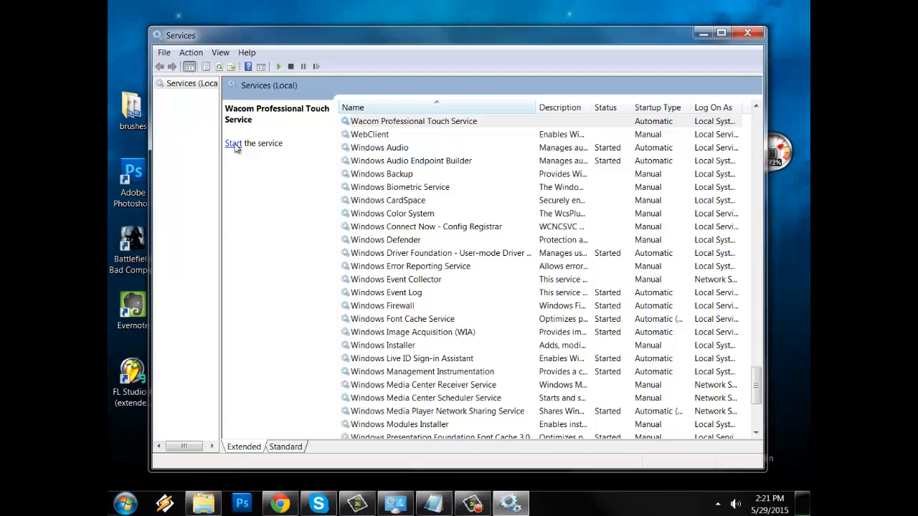
left_click(232, 143)
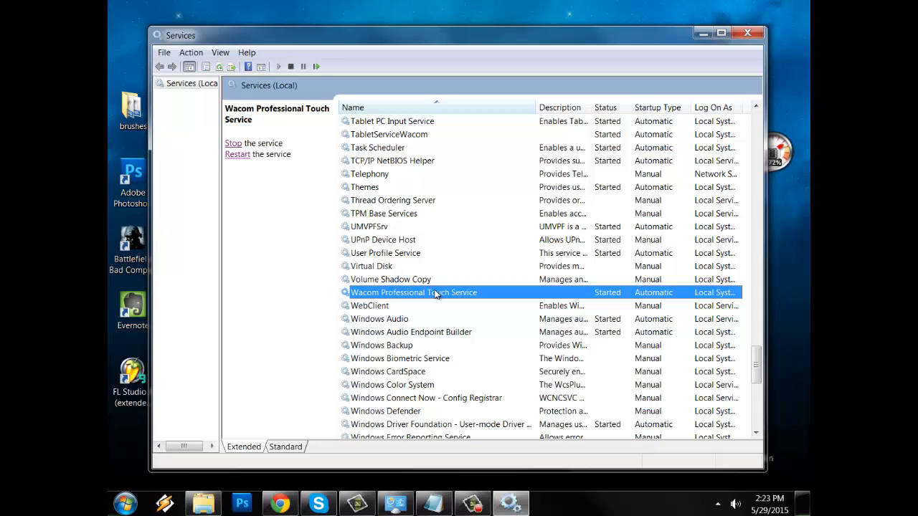
- Select TabletServiceWacom, stop it and start it running again
left_click(391, 121)
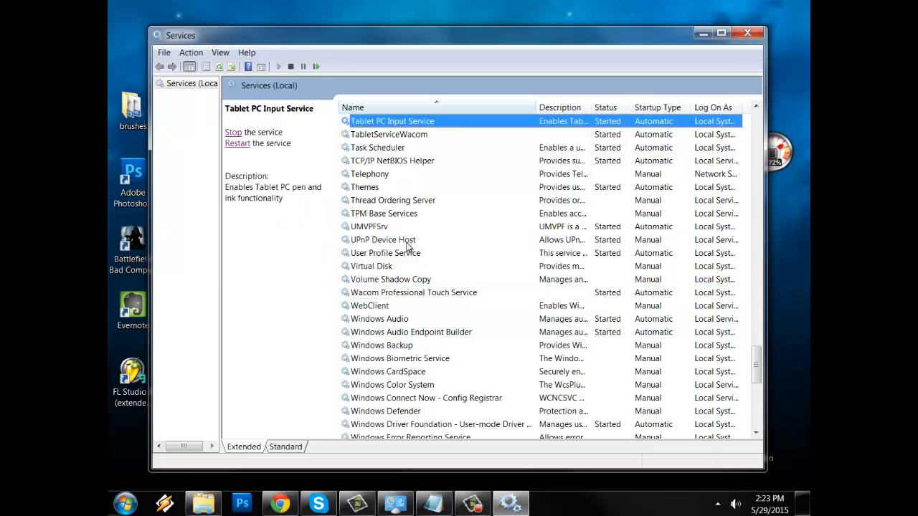
left_click(390, 135)
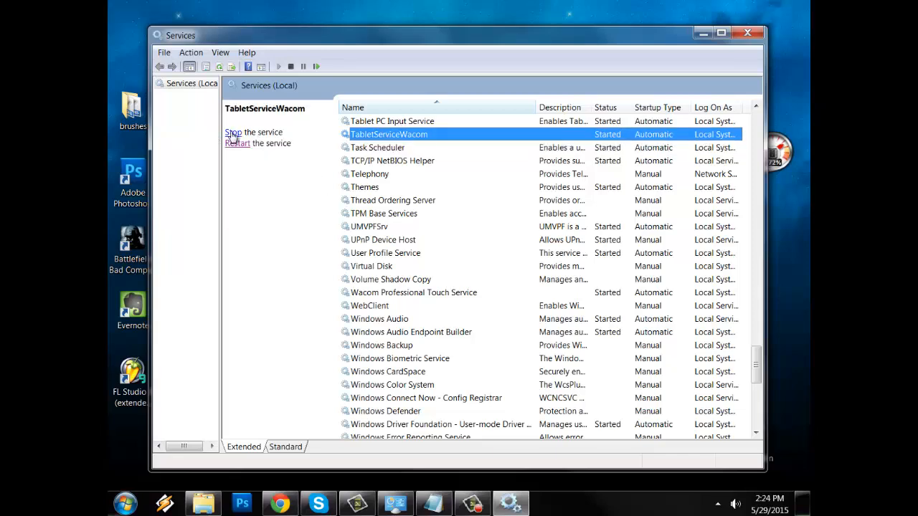
left_click(233, 132)
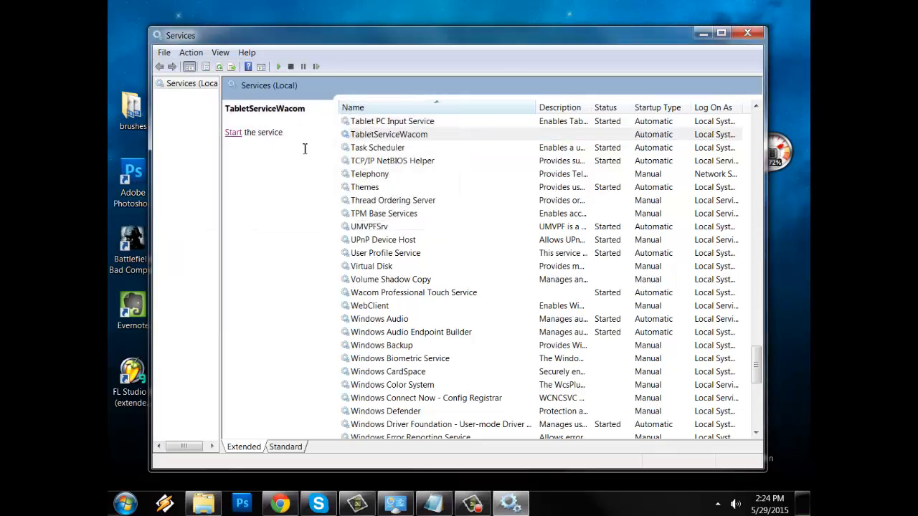
left_click(232, 132)
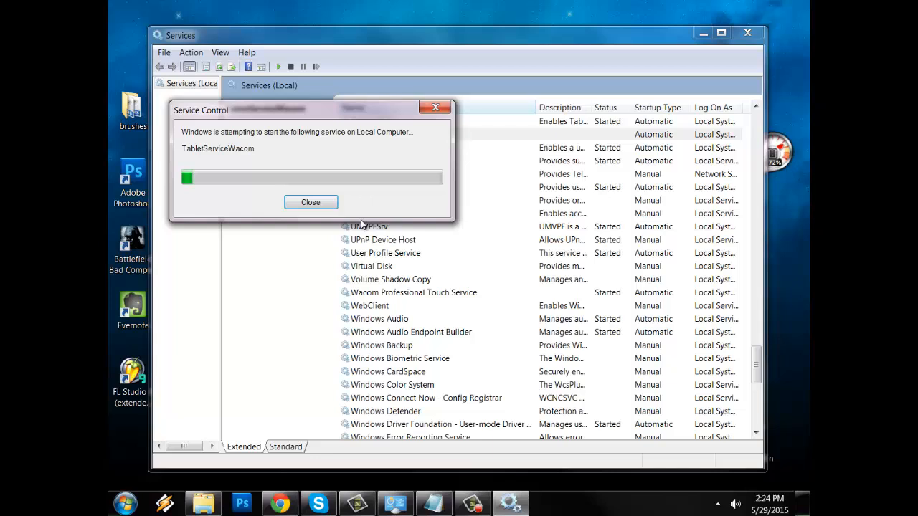
left_click(310, 201)
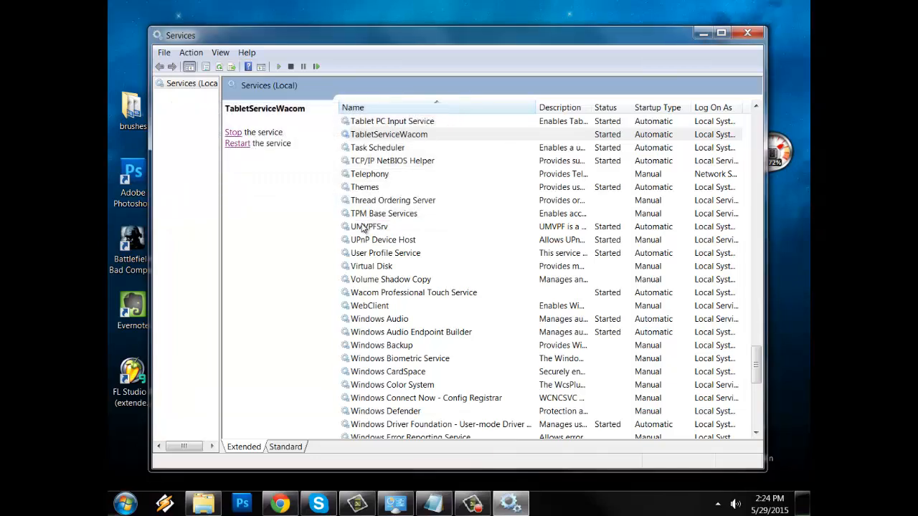
mouse_move(375, 260)
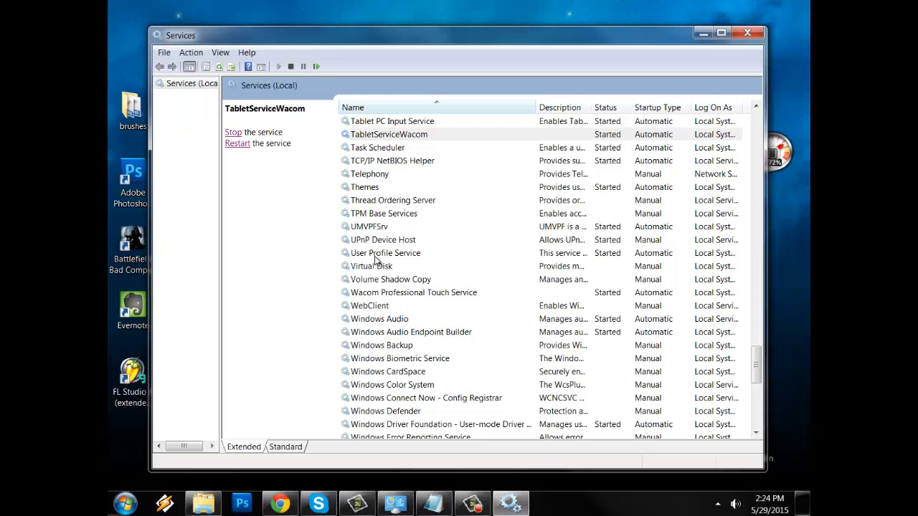